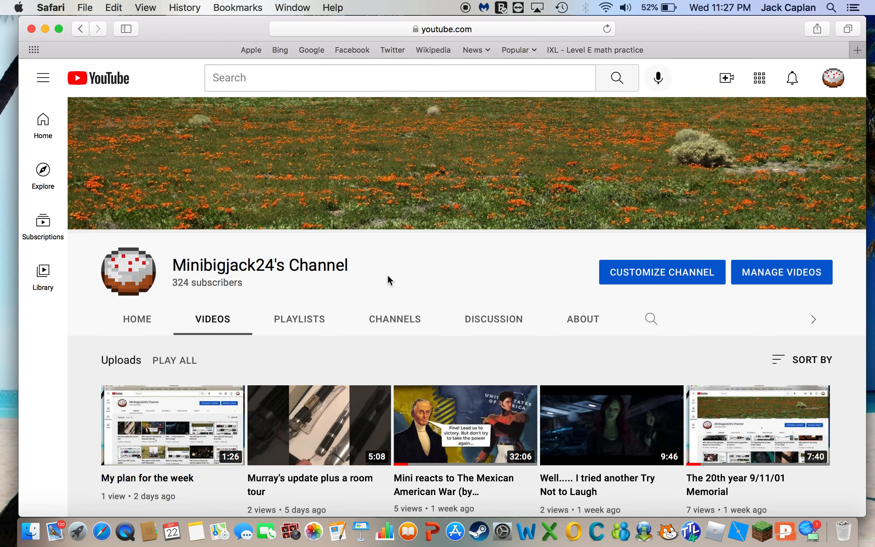
{"action": "scroll", "scroll_direction": "down", "scroll_amount": 3}
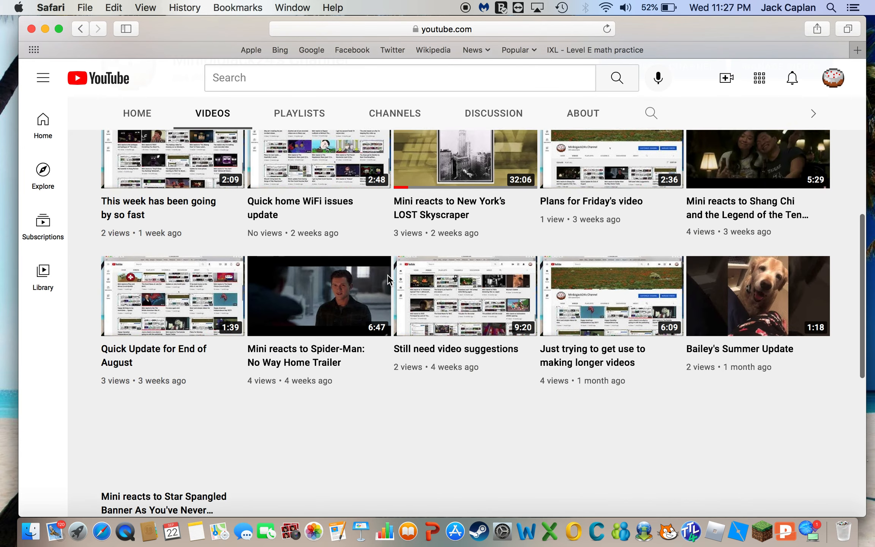
{"action": "scroll", "scroll_direction": "down", "scroll_amount": 3}
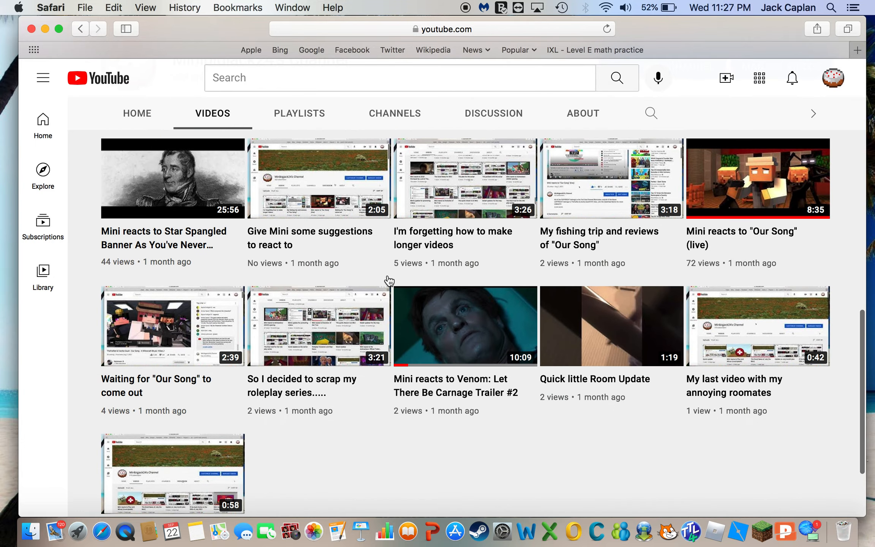
{"action": "scroll", "scroll_direction": "down", "scroll_amount": 3}
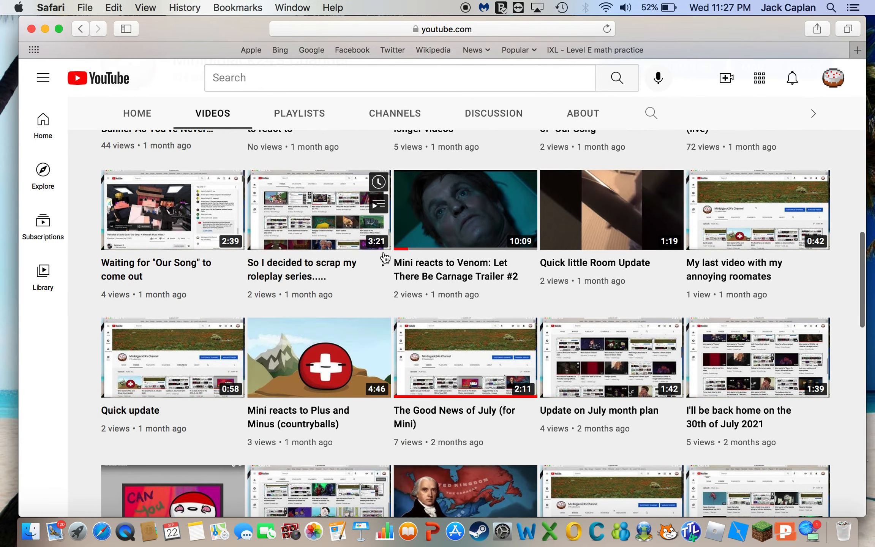
{"action": "scroll", "scroll_direction": "down", "scroll_amount": 3}
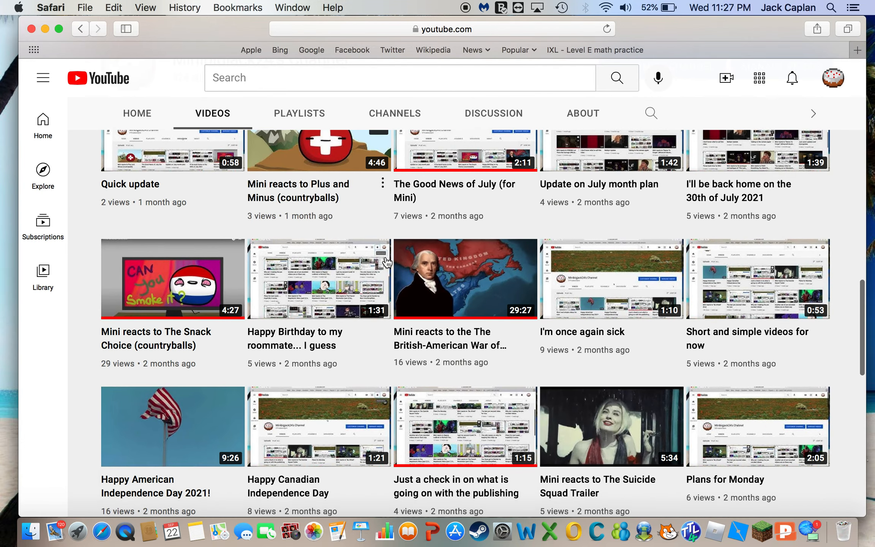
{"action": "scroll", "scroll_direction": "down", "scroll_amount": 3}
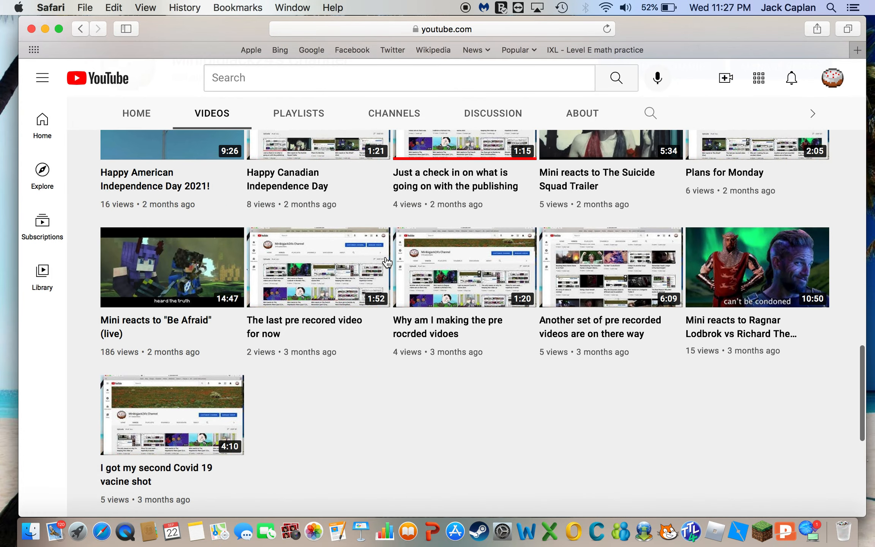
{"action": "scroll", "scroll_direction": "down", "scroll_amount": 3}
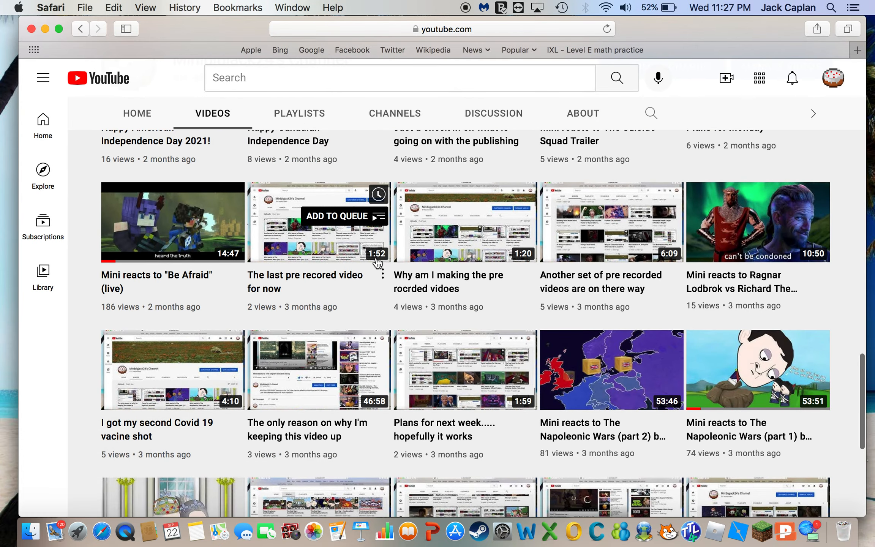
{"action": "scroll", "scroll_direction": "down", "scroll_amount": 3}
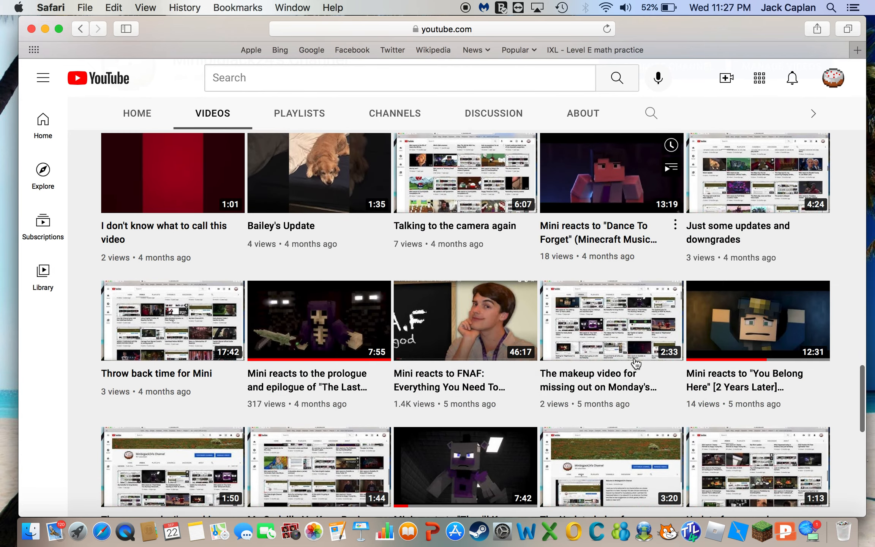
{"action": "scroll", "scroll_direction": "down", "scroll_amount": 3}
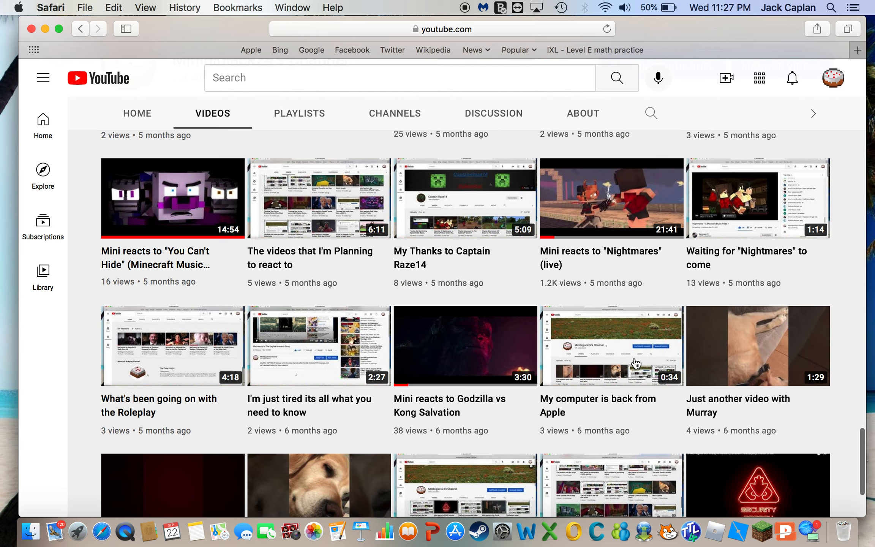
{"action": "scroll", "scroll_direction": "down", "scroll_amount": 3}
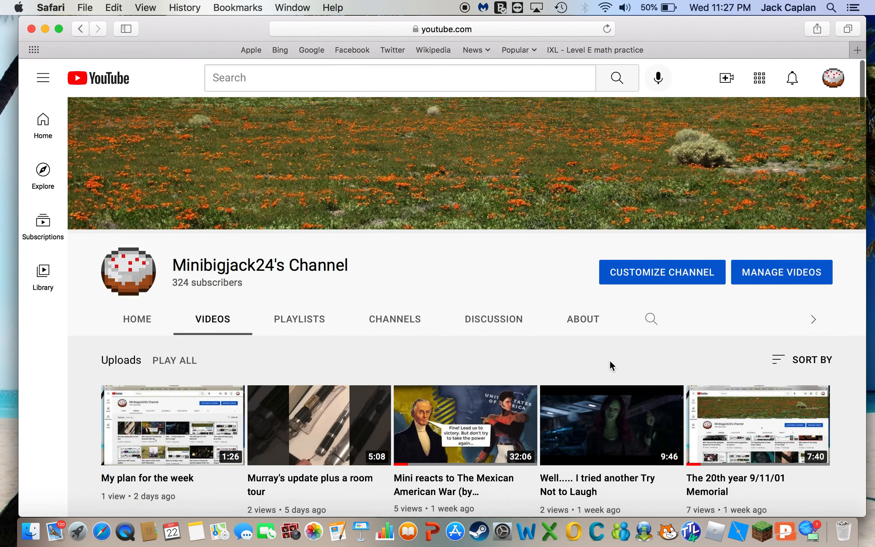
{"action": "mouse_move", "coordinate": [560, 283]}
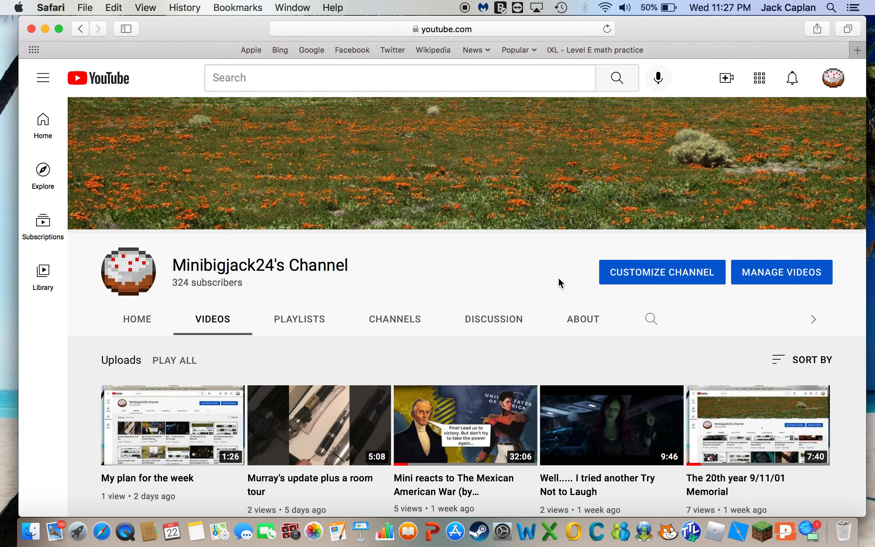
{"action": "mouse_move", "coordinate": [513, 252]}
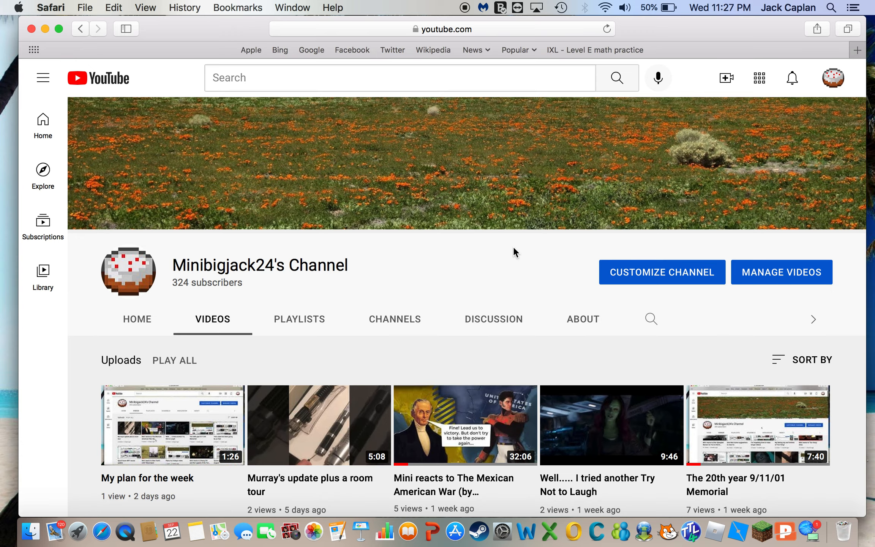
{"action": "scroll", "scroll_direction": "down", "scroll_amount": 3}
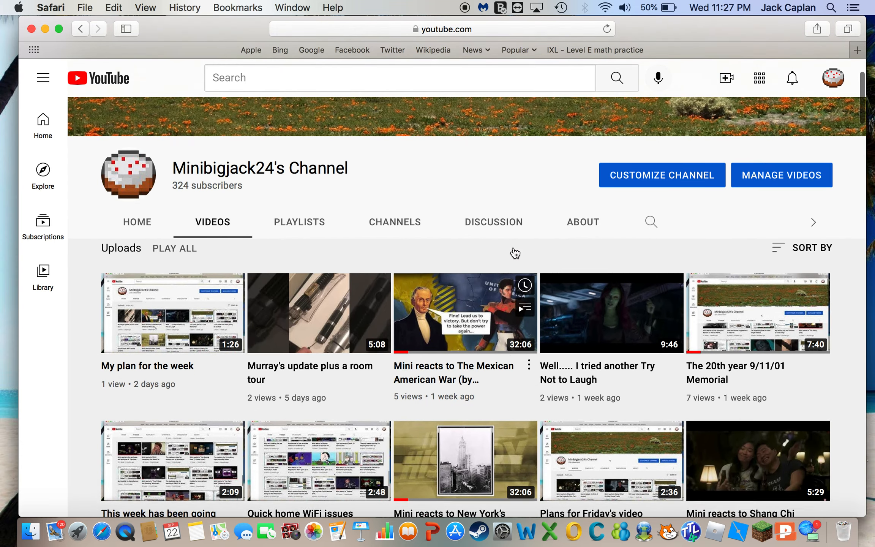
{"action": "scroll", "scroll_direction": "down", "scroll_amount": 3}
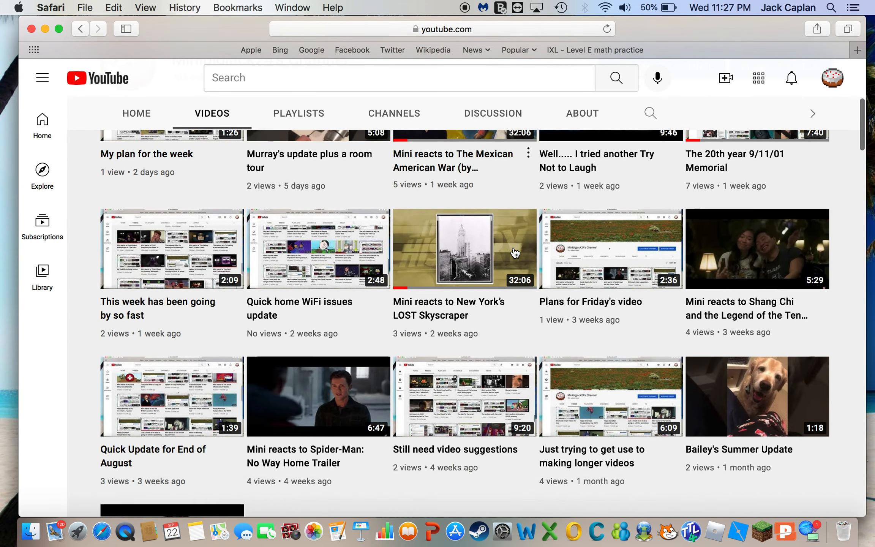